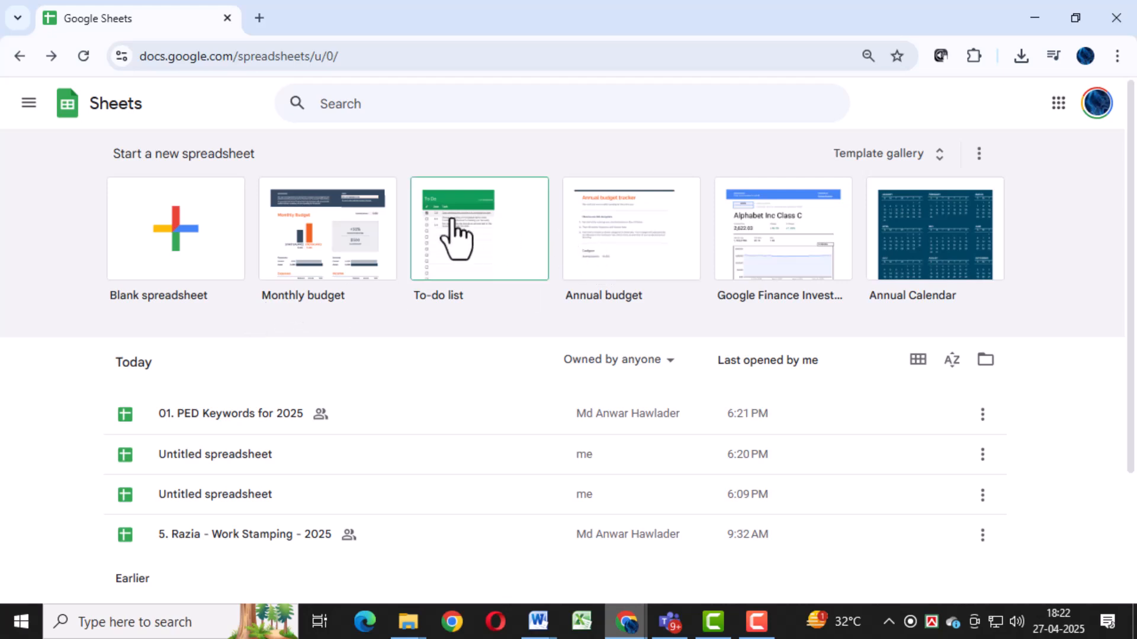
mouse_move(196, 217)
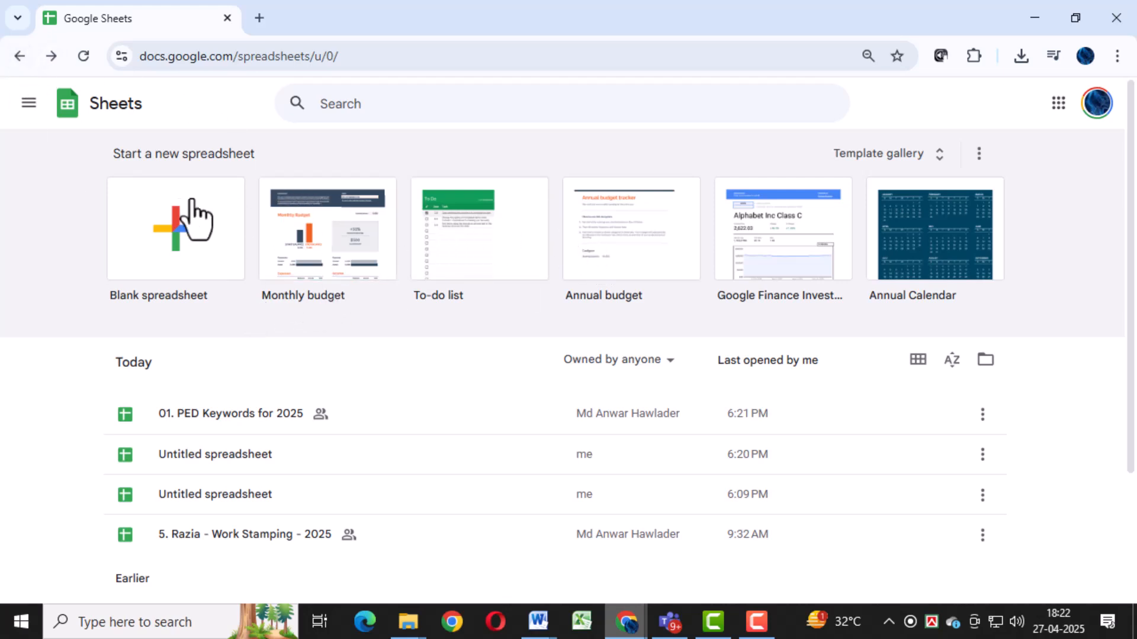
mouse_move(257, 287)
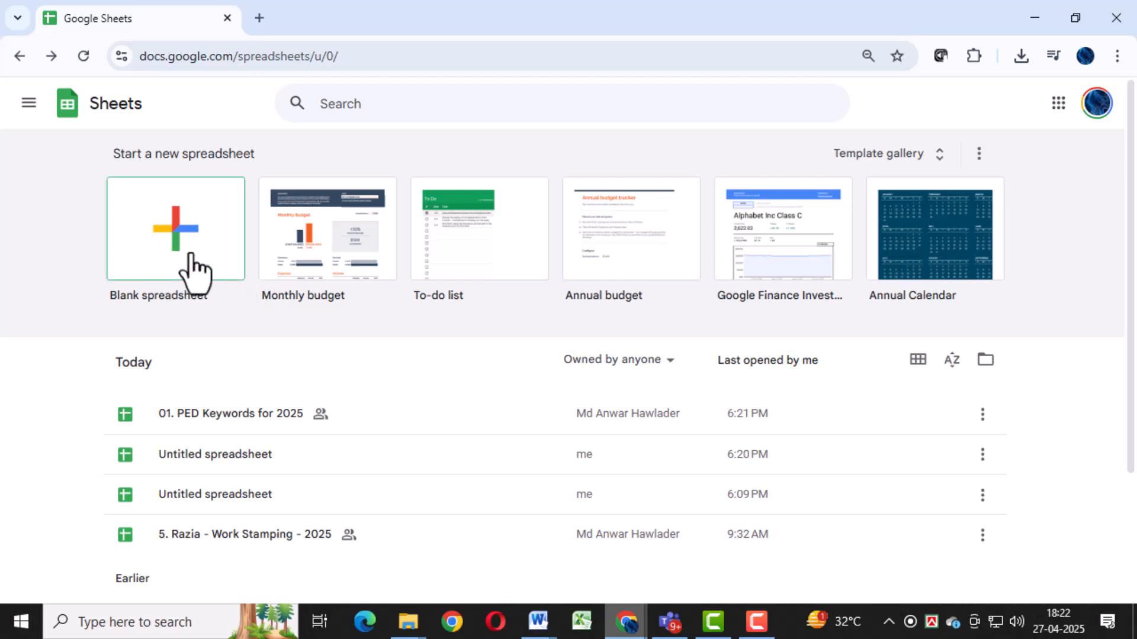
mouse_move(207, 261)
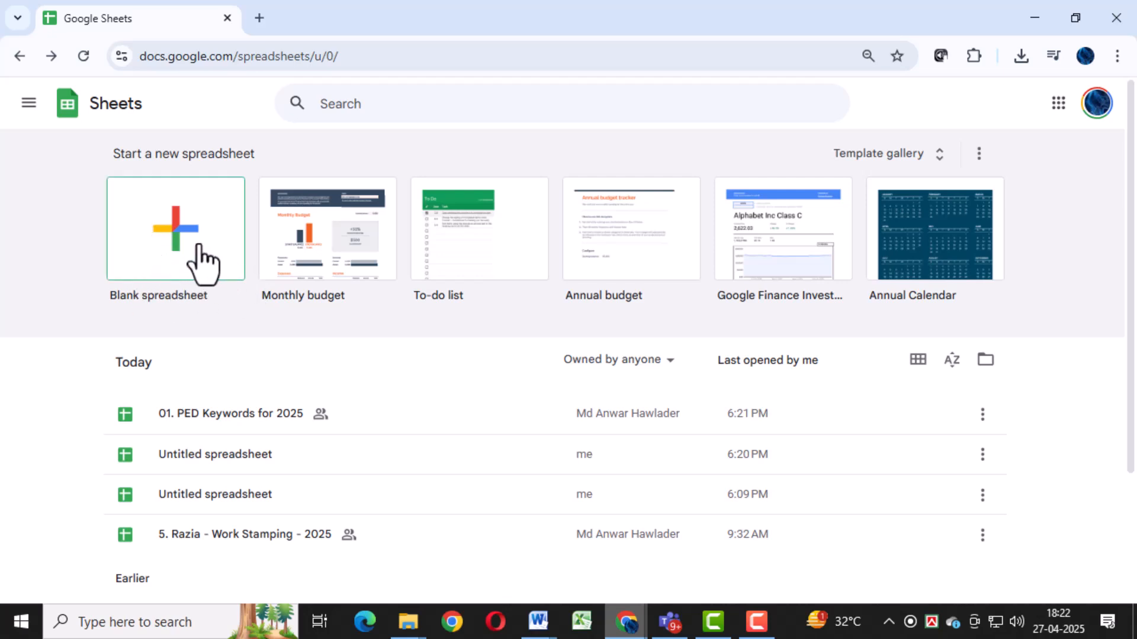
- Start a blank spreadsheet from the Google Sheets home page
left_click(175, 230)
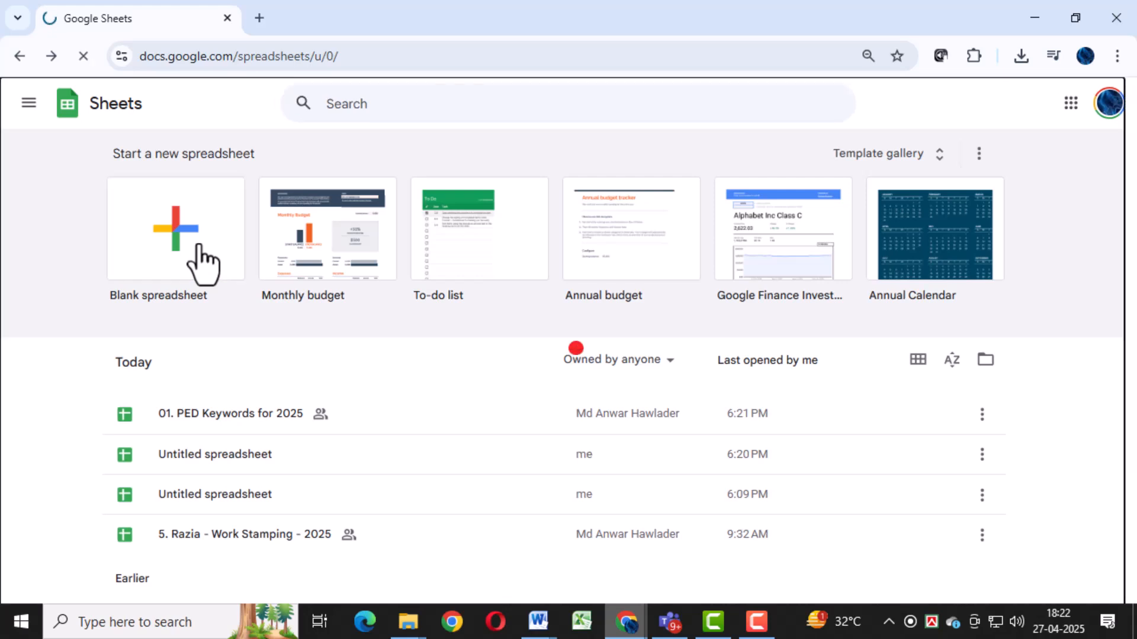
- Launch Create labels from the Label maker for Avery & Co extension
left_click(175, 229)
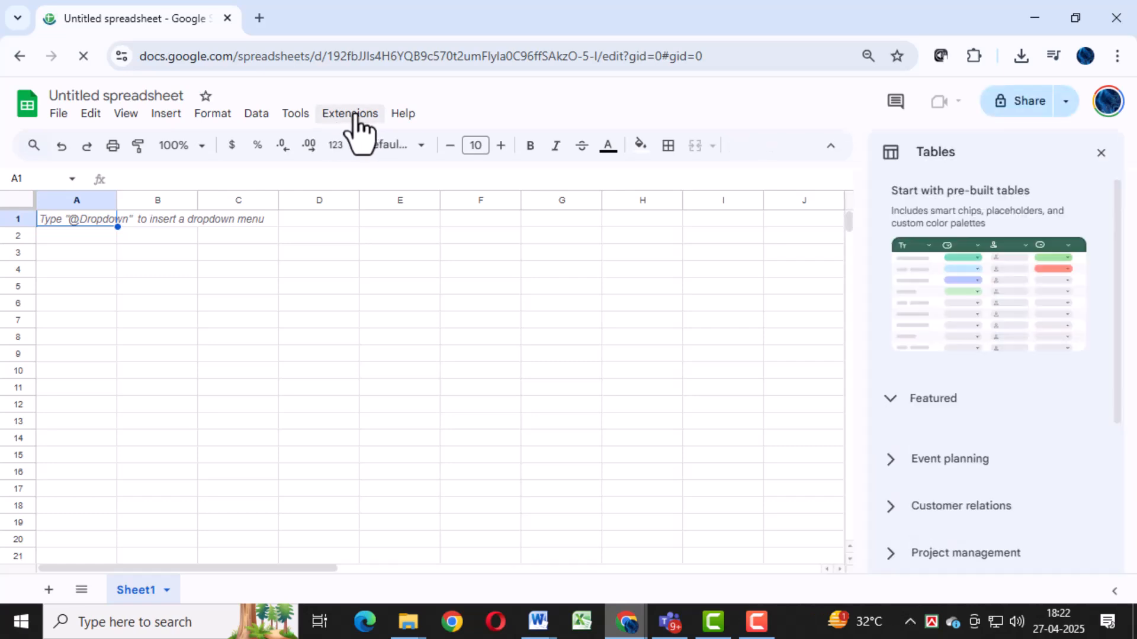
left_click(349, 114)
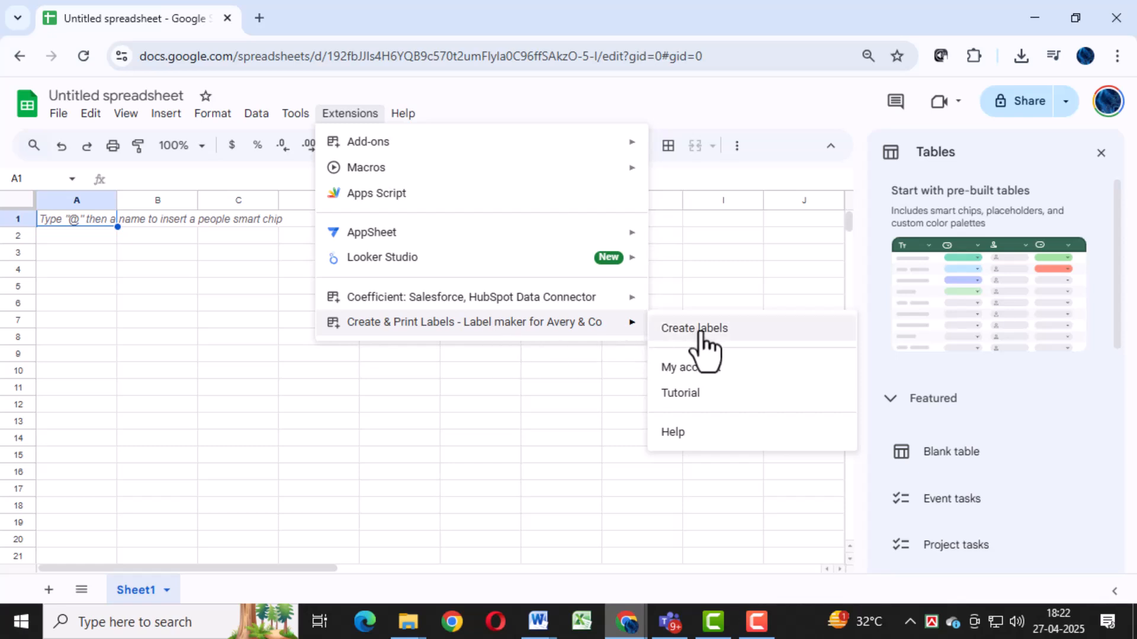
left_click(693, 328)
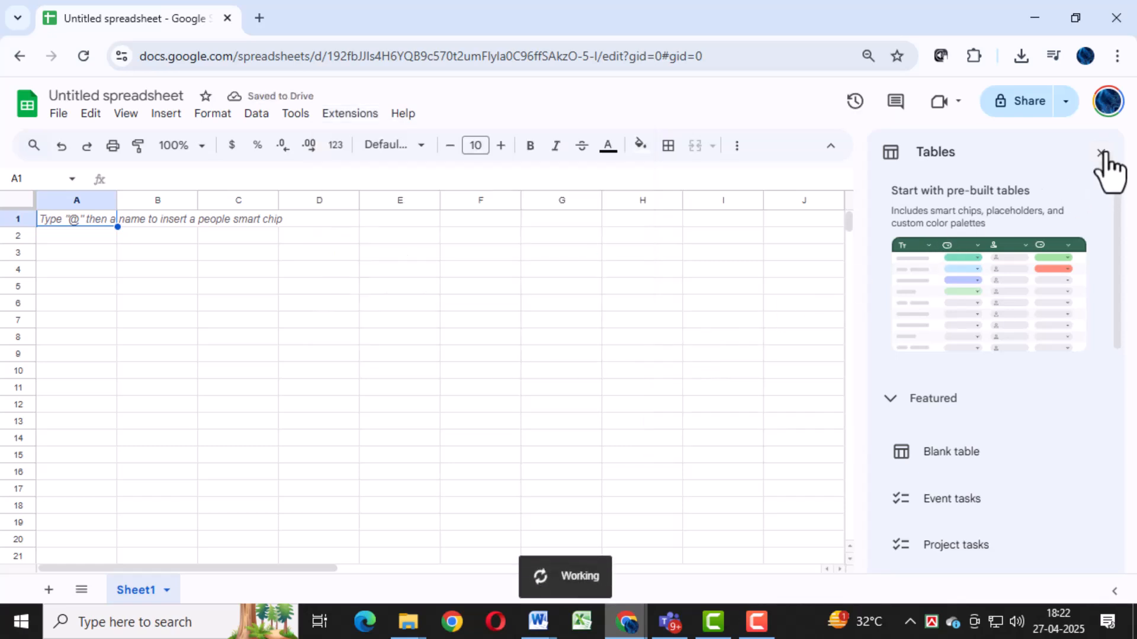
- Close the Tables side panel so the Labelmaker sidebar can load
left_click(1100, 152)
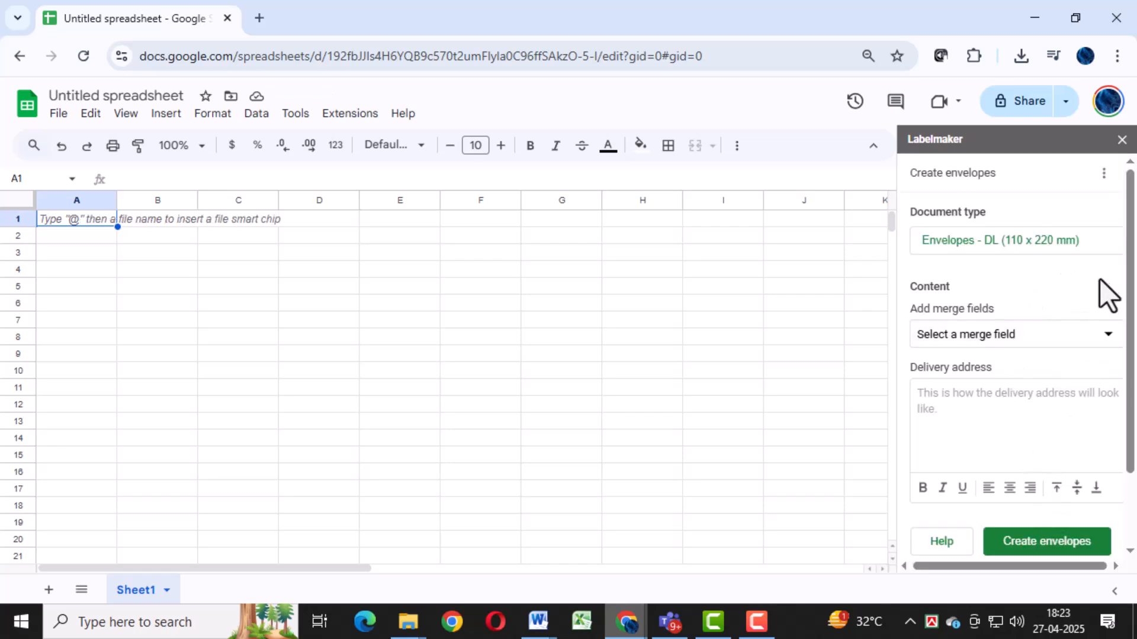
mouse_move(1066, 348)
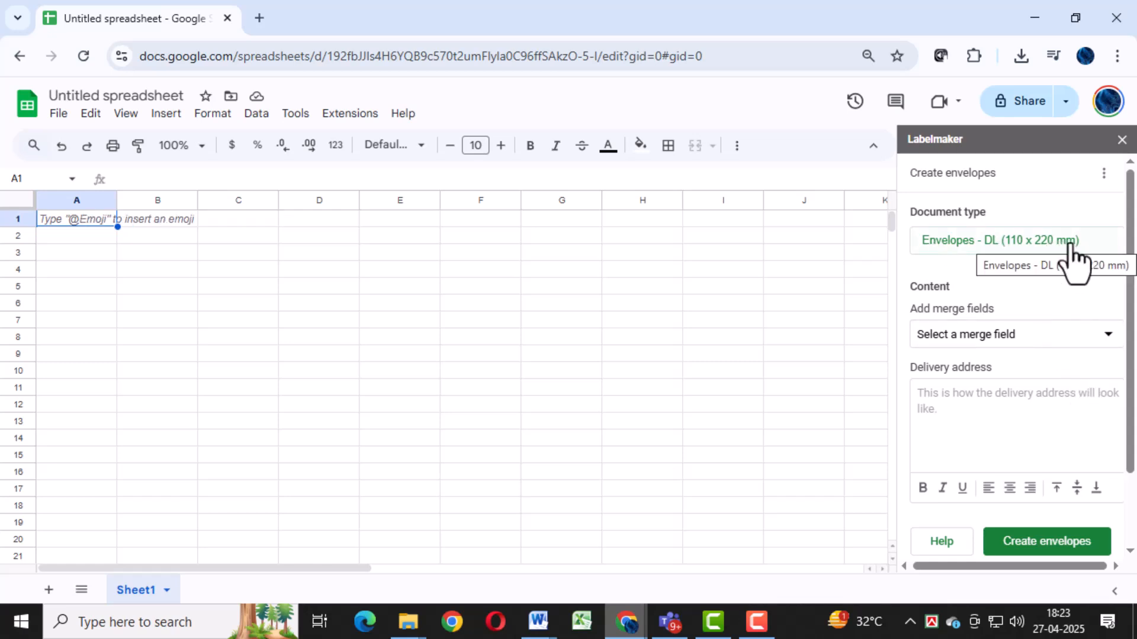
- Apply the Envelopes vendor's DL (110 x 220 mm) template as the document type
left_click(999, 240)
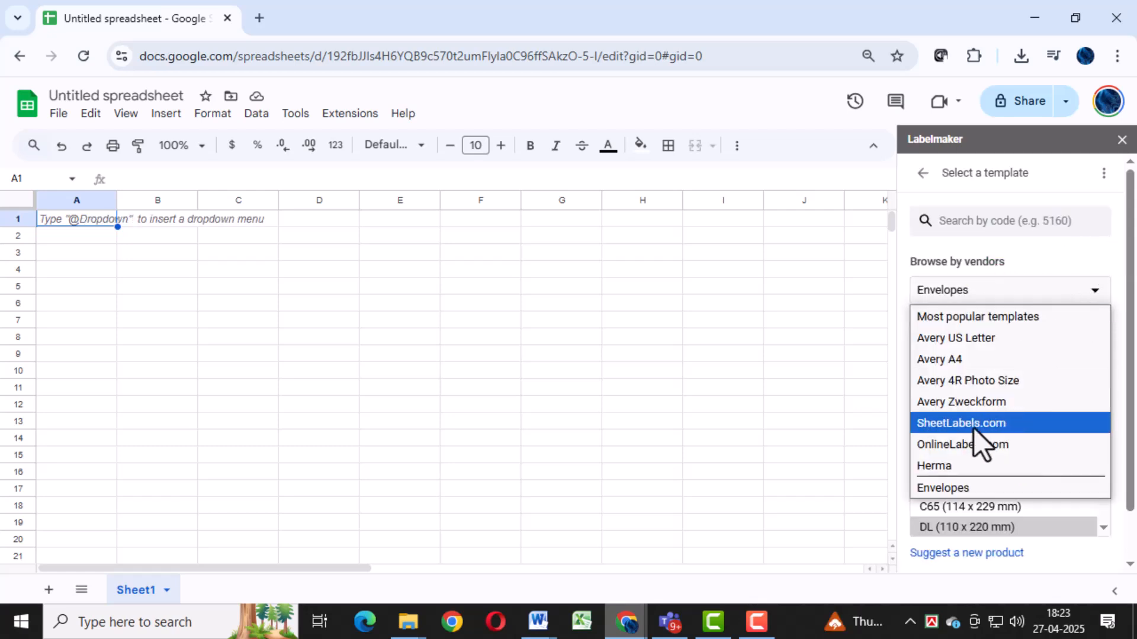
mouse_move(975, 493)
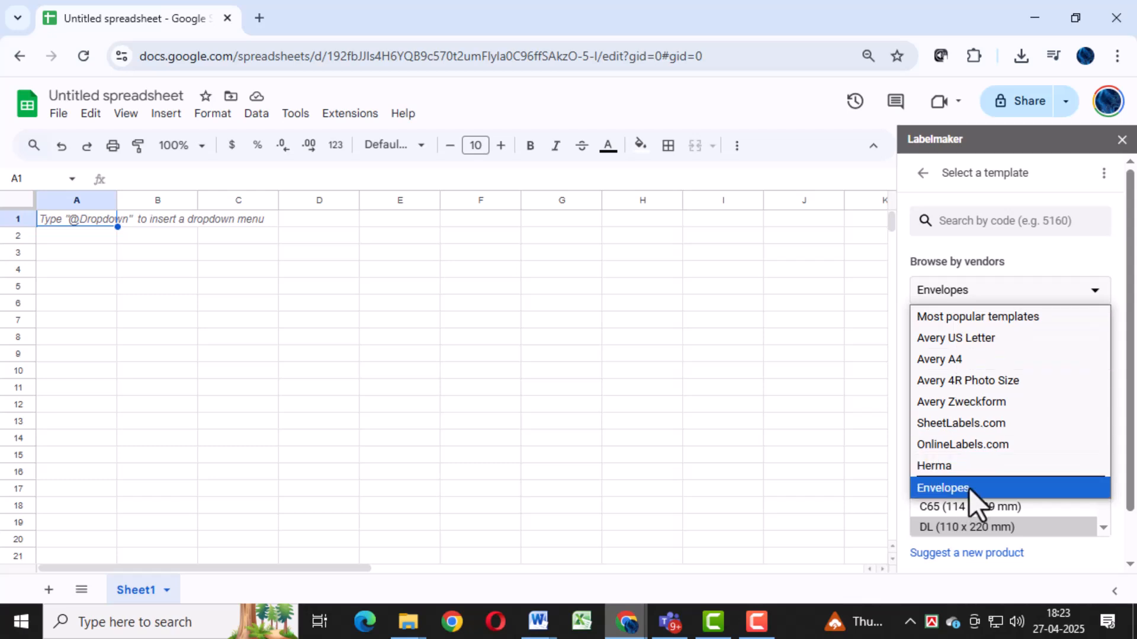
mouse_move(957, 504)
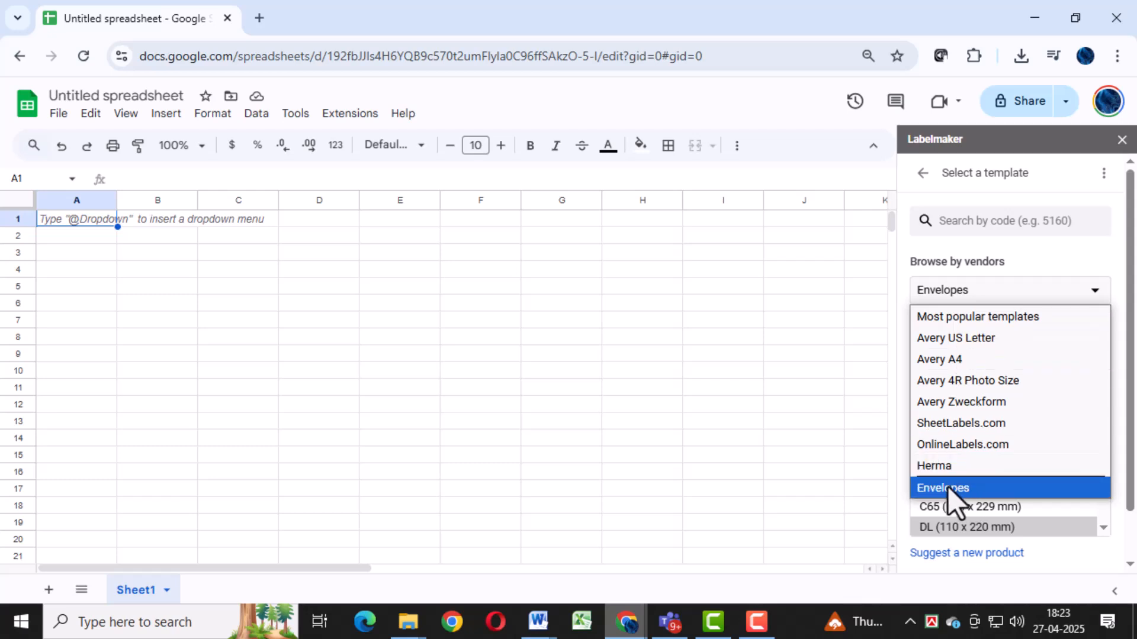
left_click(942, 488)
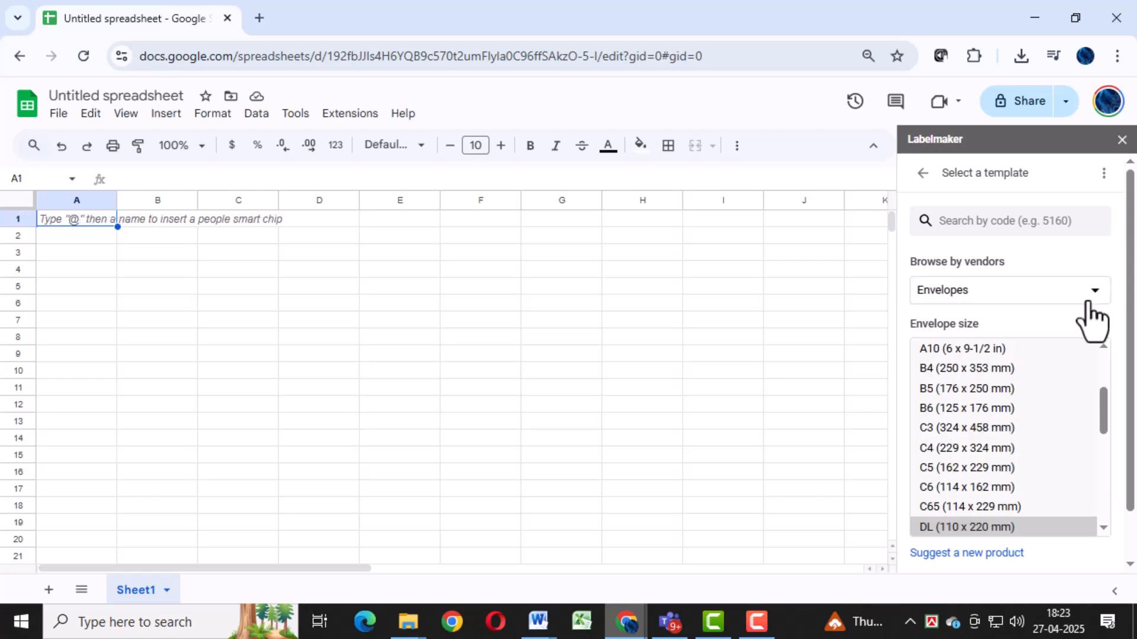
mouse_move(1023, 540)
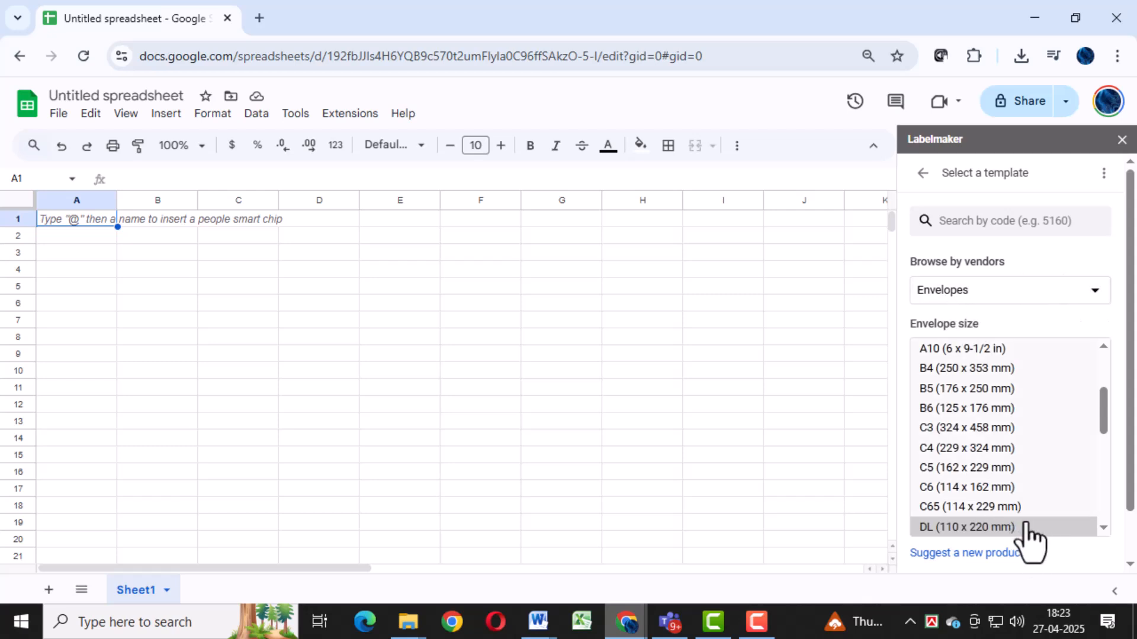
scroll("down", 3)
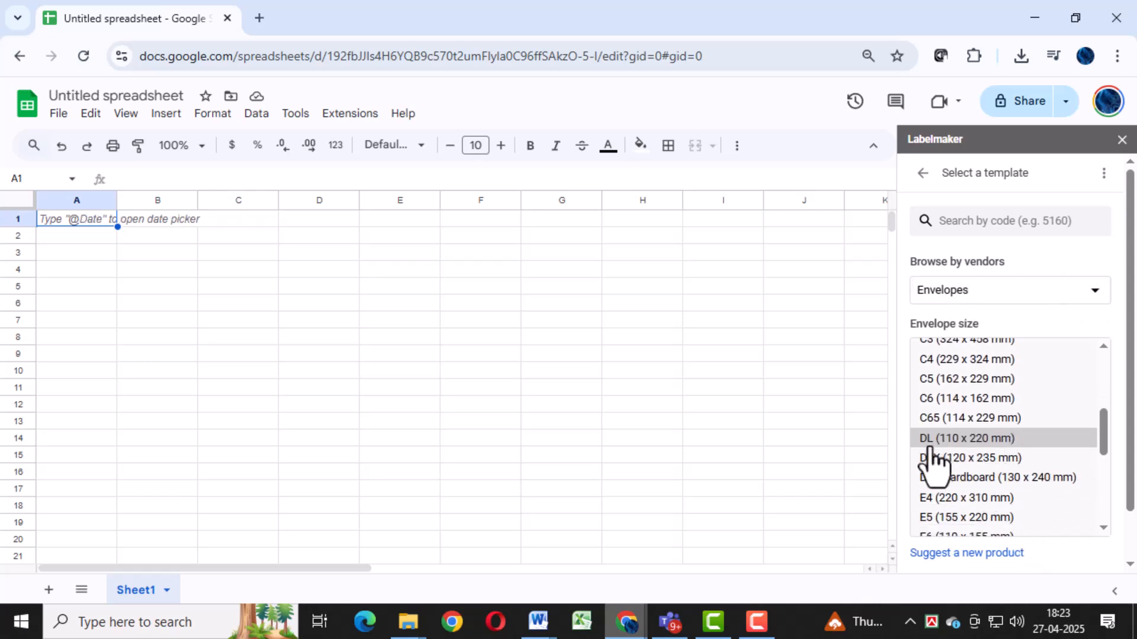
mouse_move(971, 456)
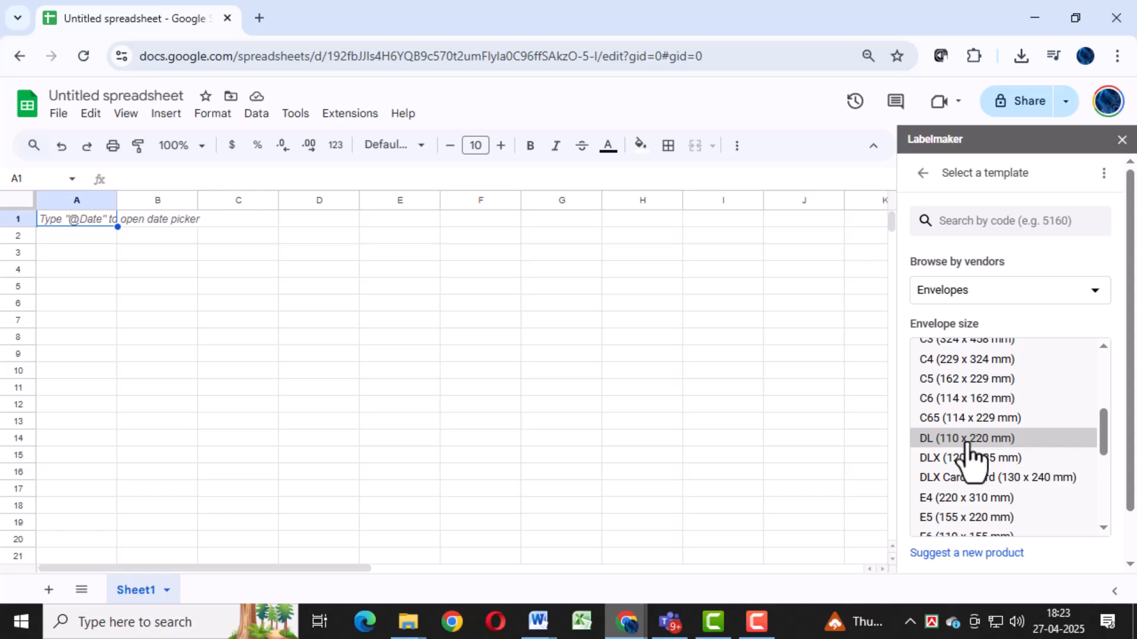
left_click(966, 438)
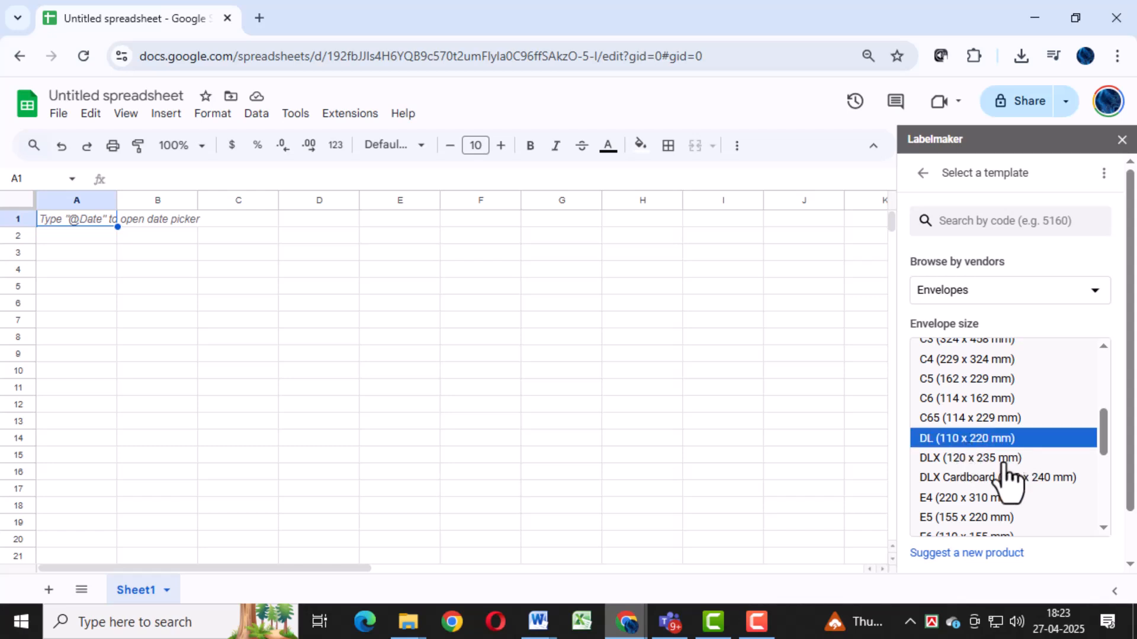
scroll("down", 3)
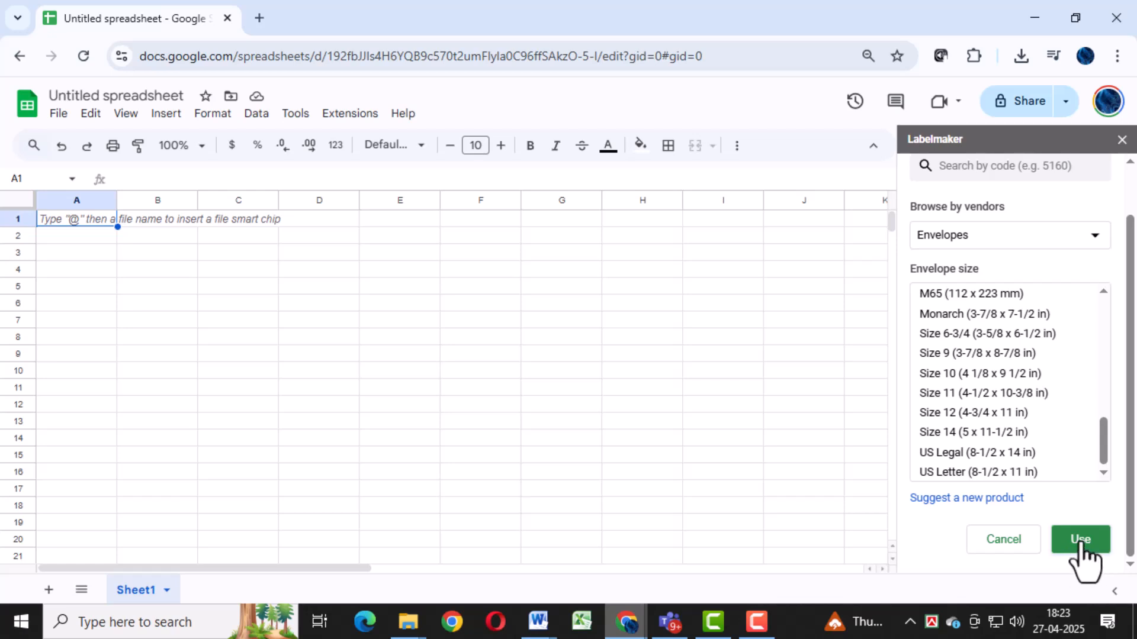
left_click(1080, 539)
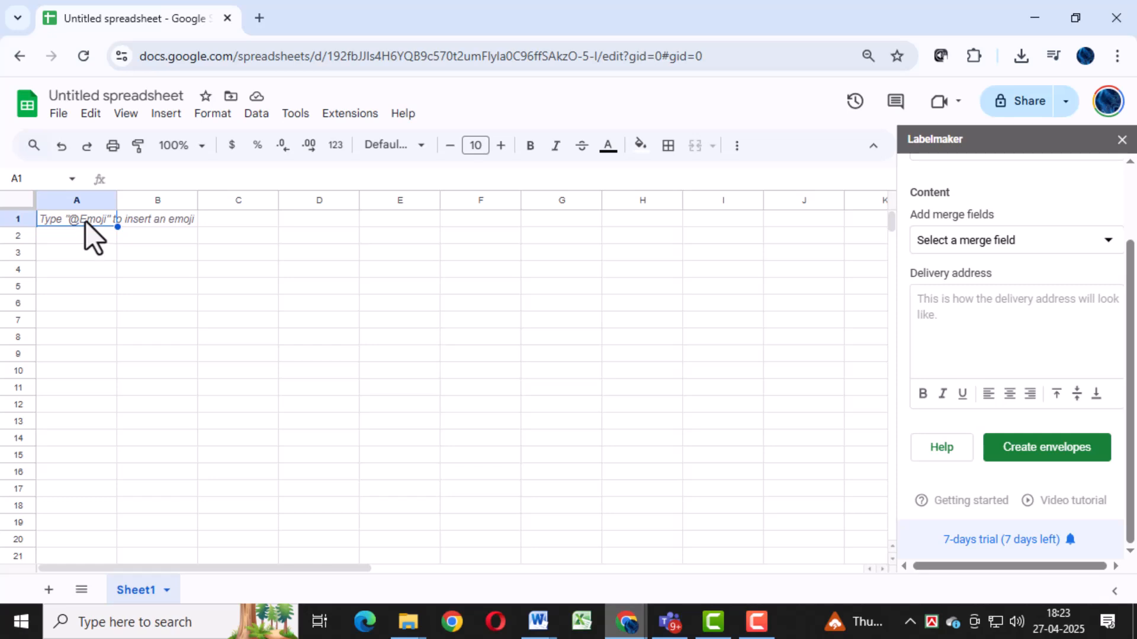
- Enter red, bordered headings Recipient Name, Address, City,ZIP code in A1:A3 and create envelopes
left_click(77, 219)
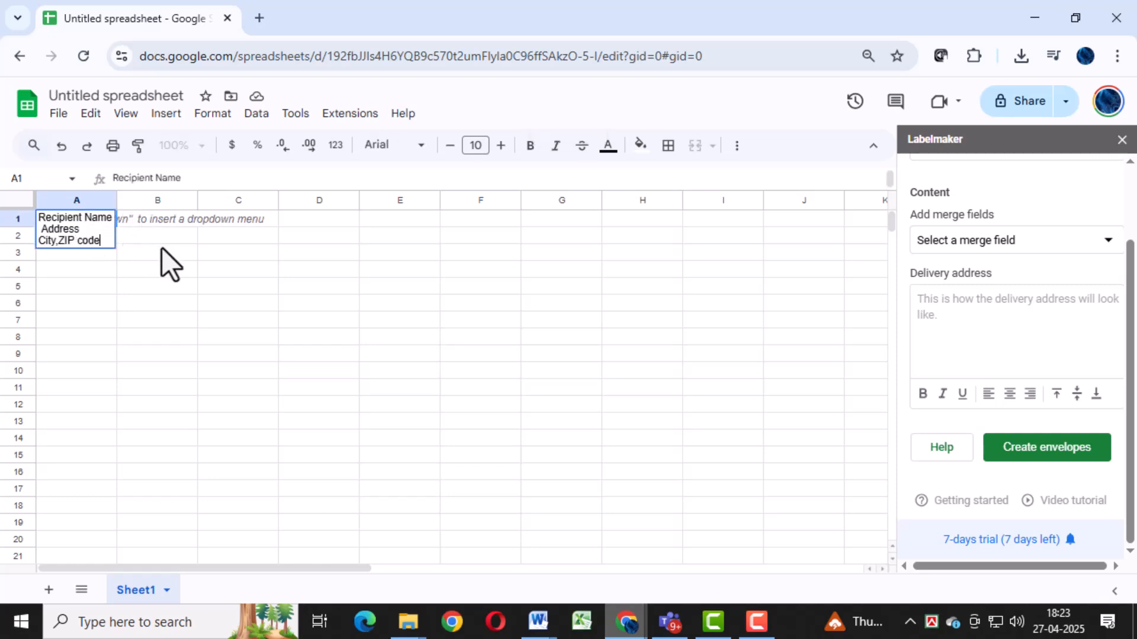
left_click(157, 278)
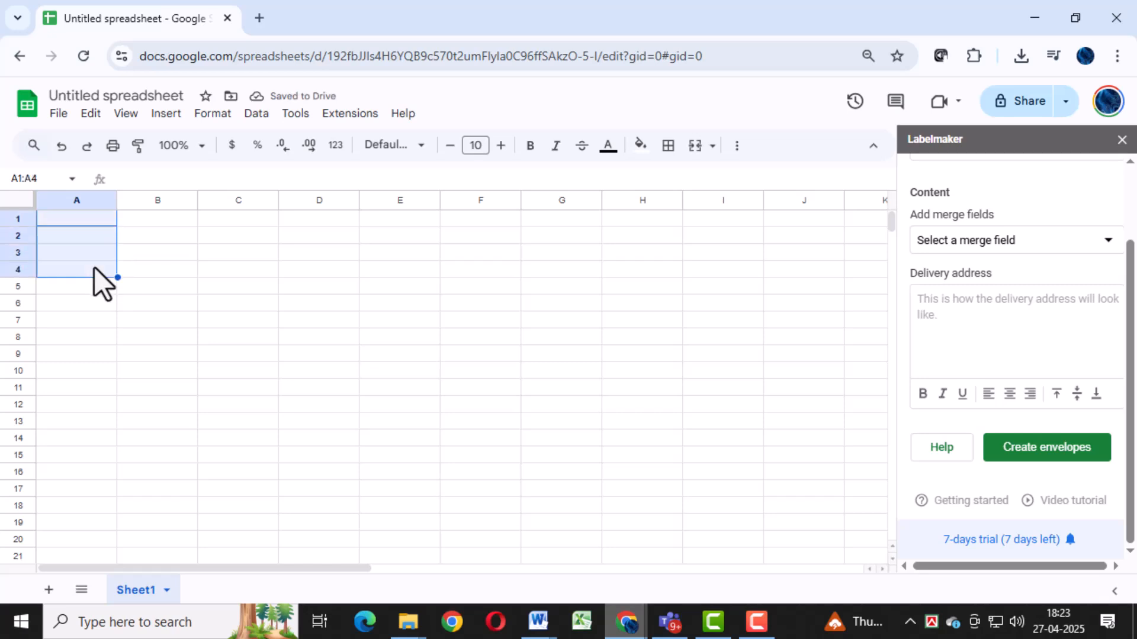
left_click(158, 257)
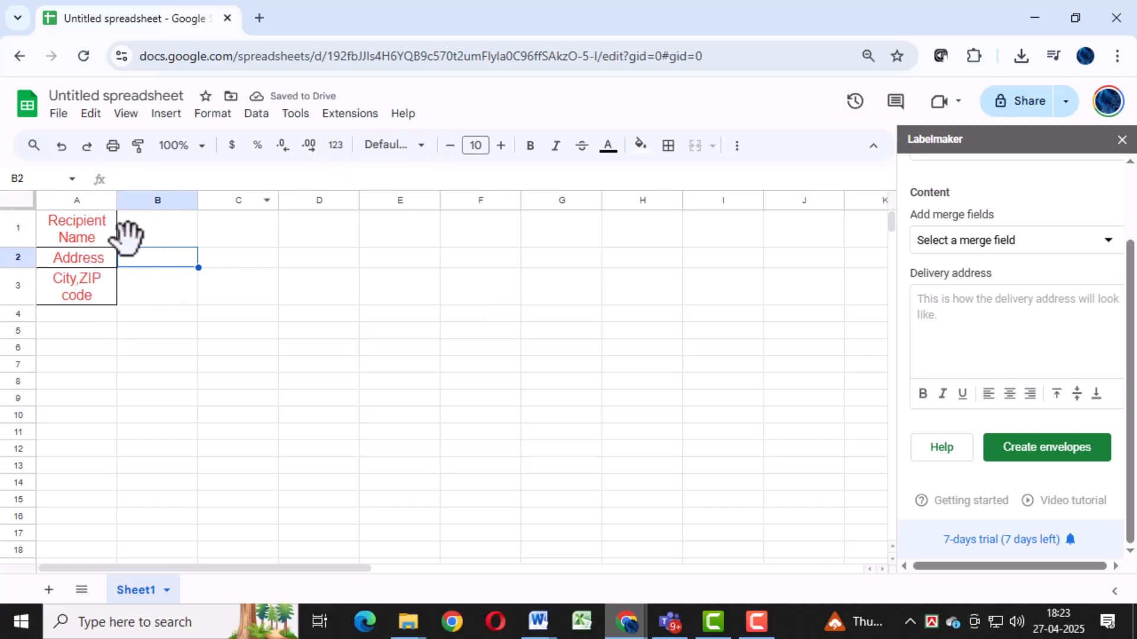
mouse_move(680, 297)
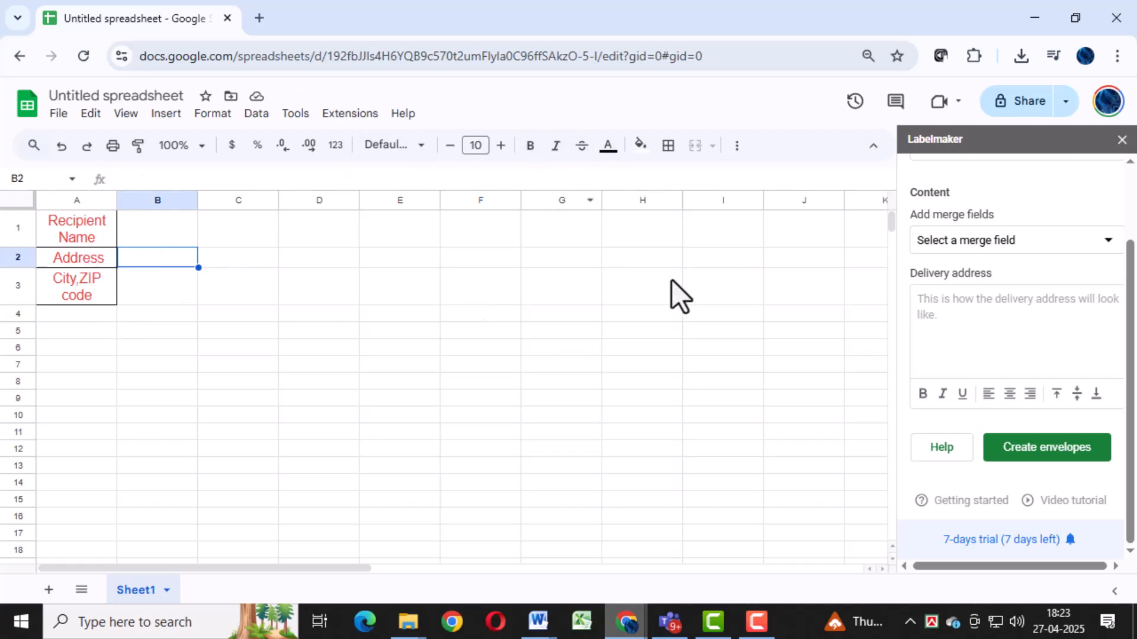
left_click(1046, 448)
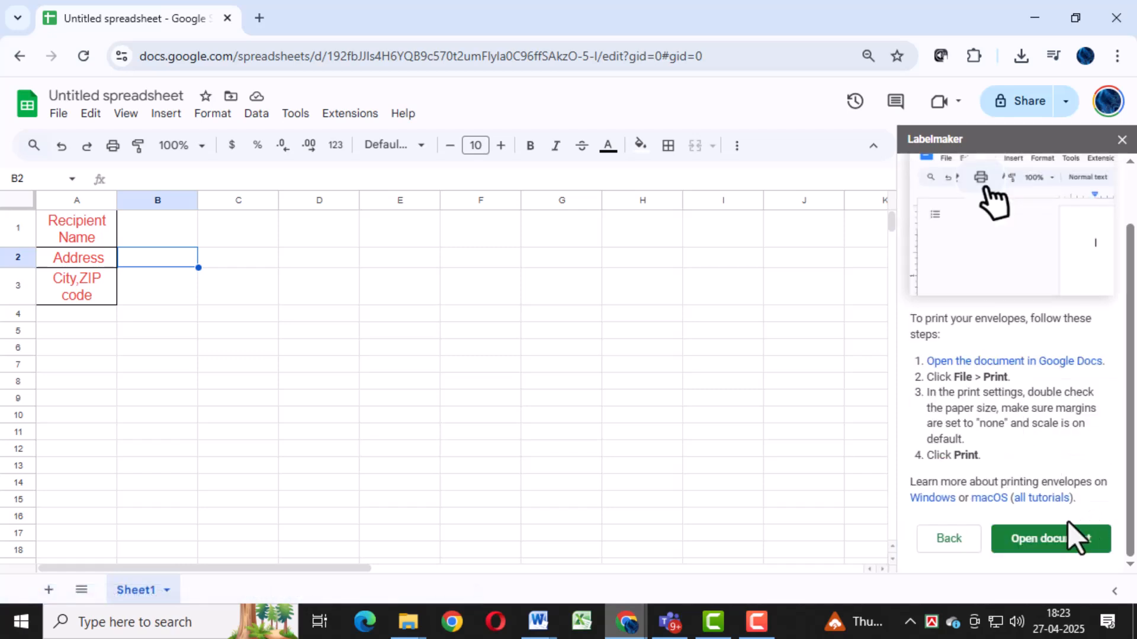
- Open the generated DL envelopes document in Google Docs from the sidebar
left_click(1049, 539)
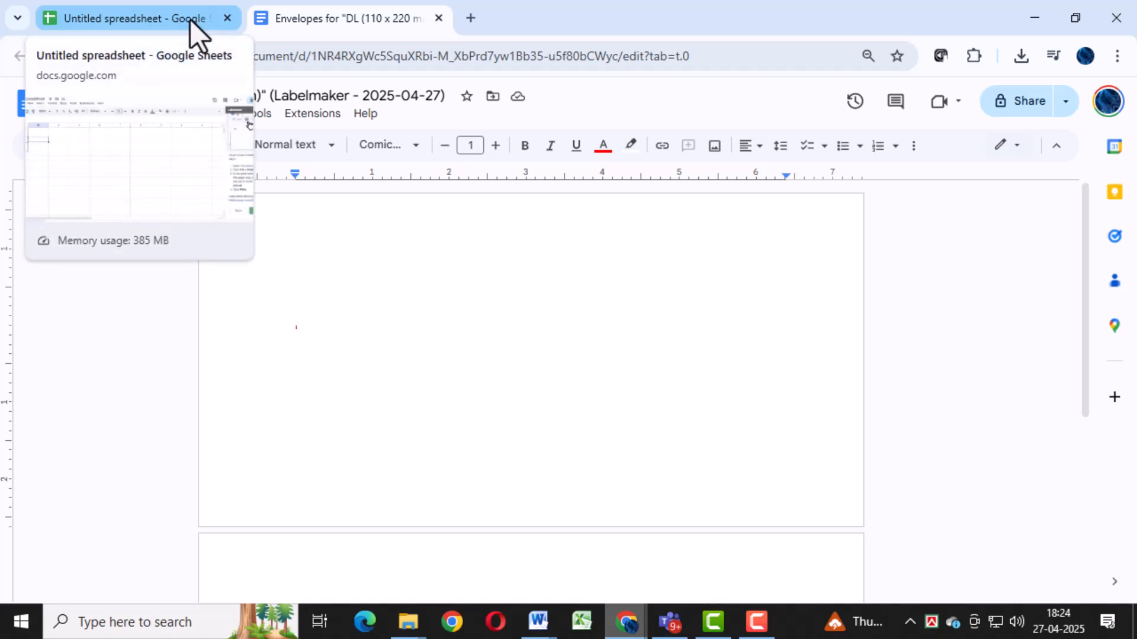
- Return to the spreadsheet tab and open the envelopes document a second time
left_click(131, 18)
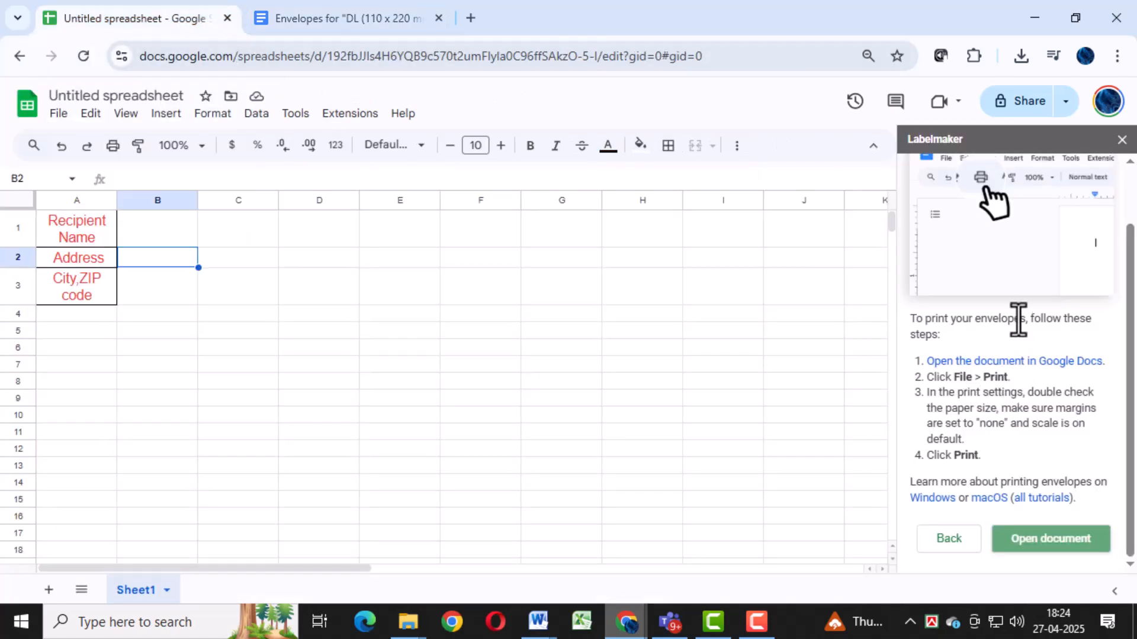
mouse_move(493, 343)
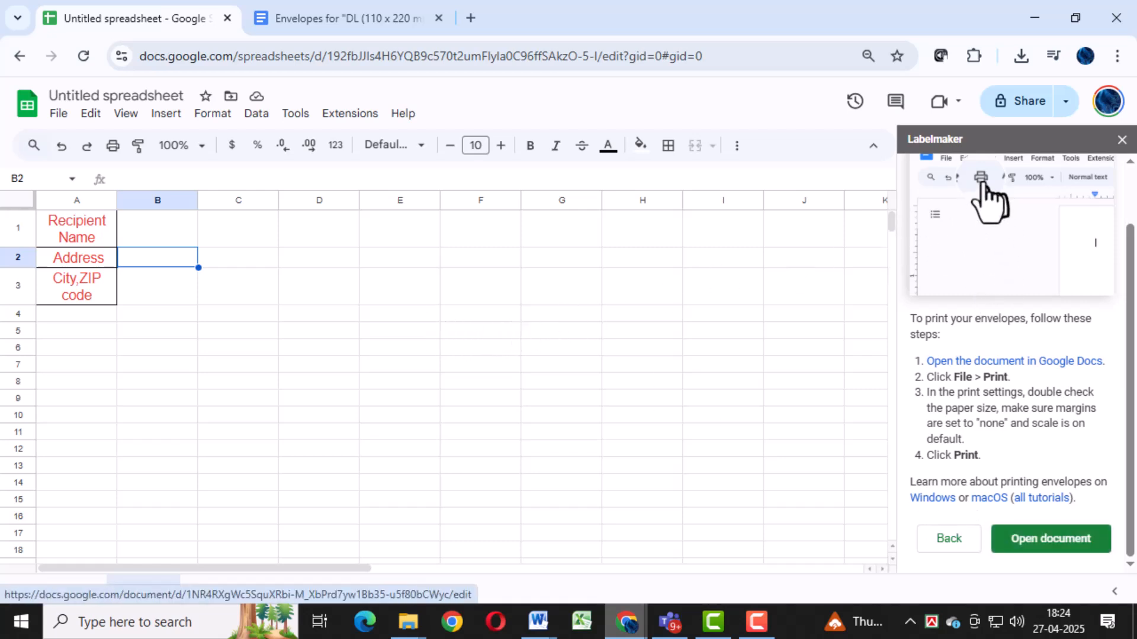
left_click(1050, 538)
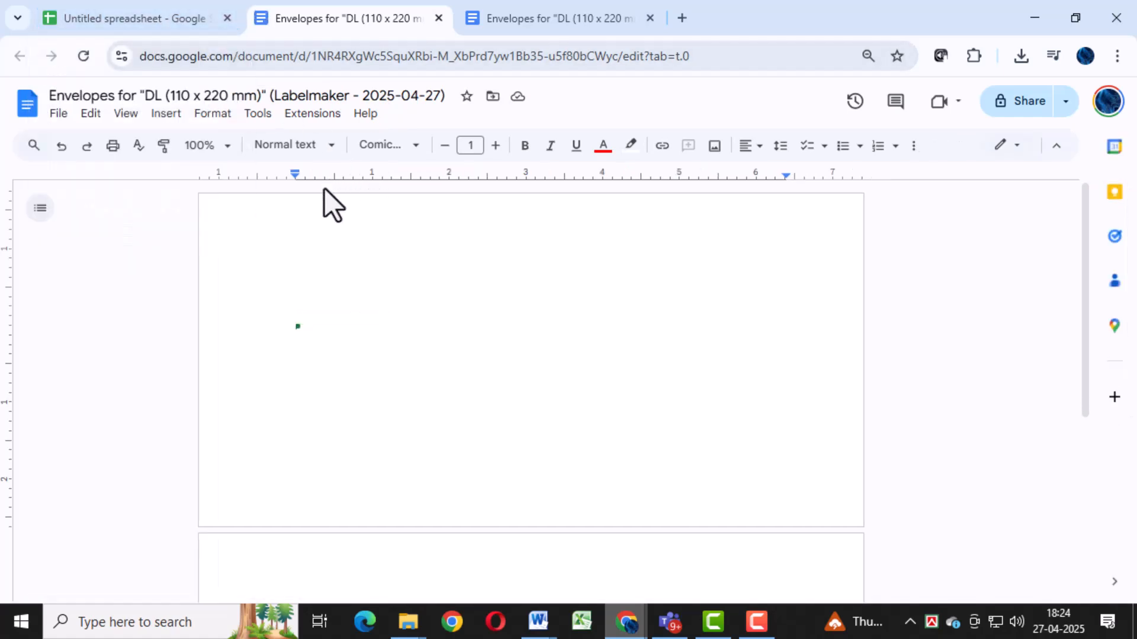
mouse_move(324, 203)
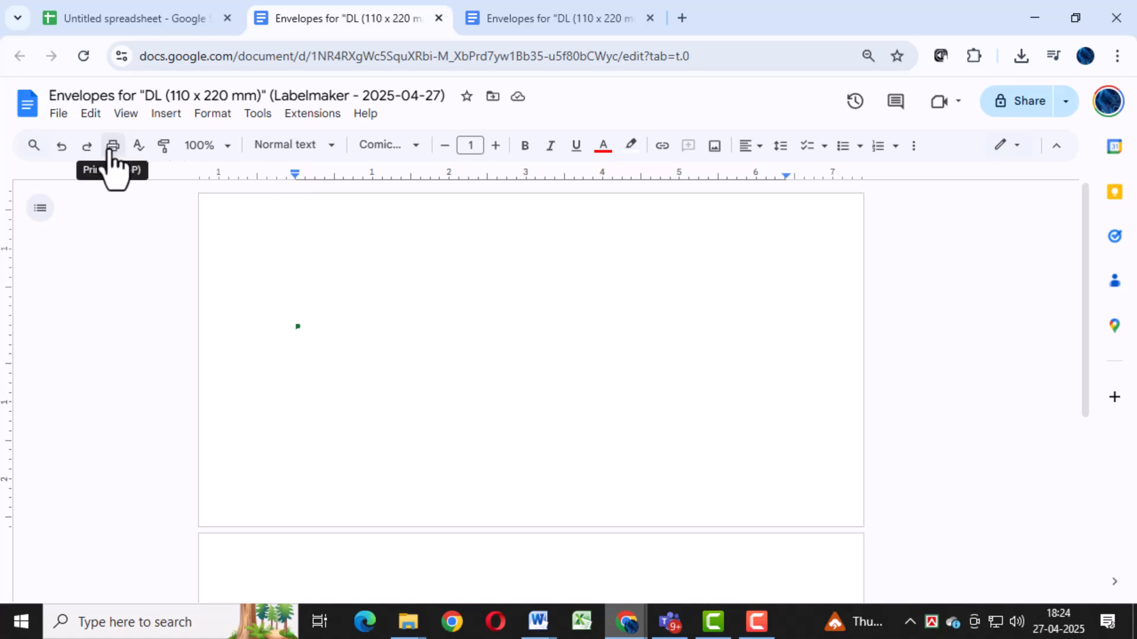
- Bring up the print dialog for the envelopes document, previewing two sheets
left_click(112, 146)
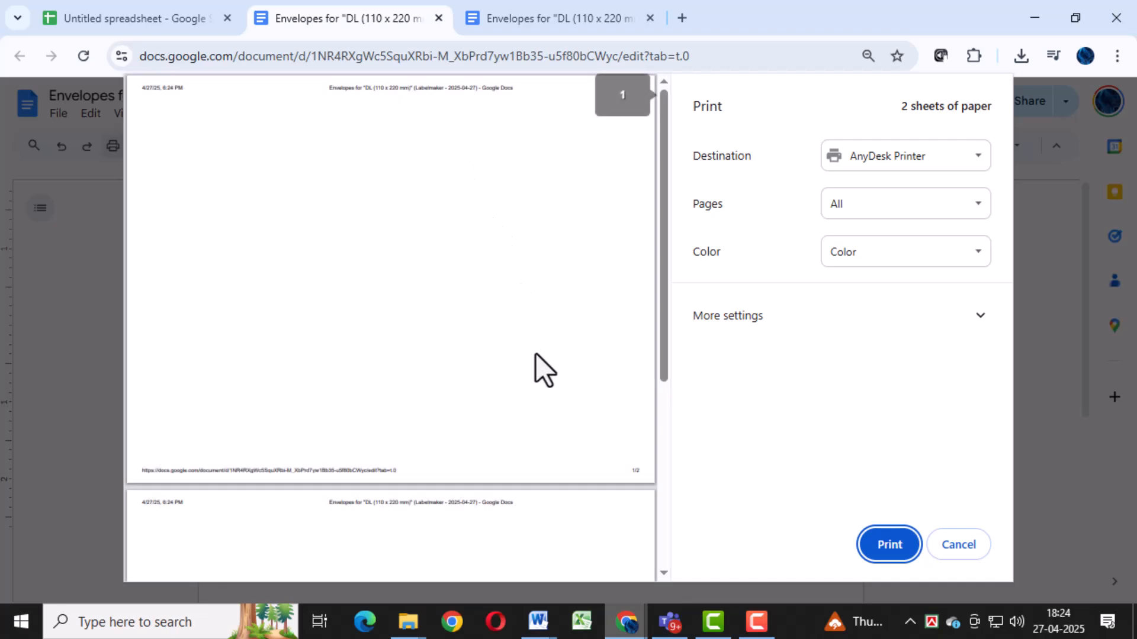